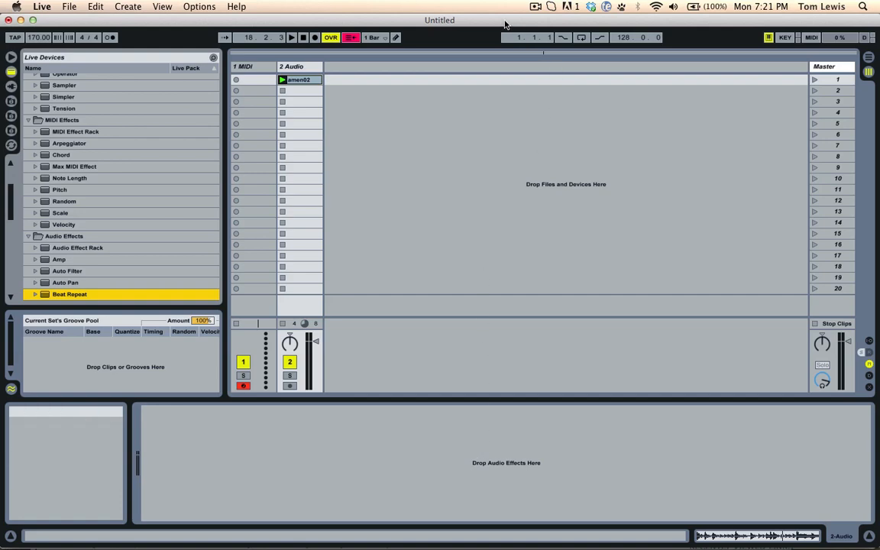
# Bring up the Reddit Beat Repeat rack thread and highlight its 'What I did' paragraph.
pyautogui.click(484, 524)
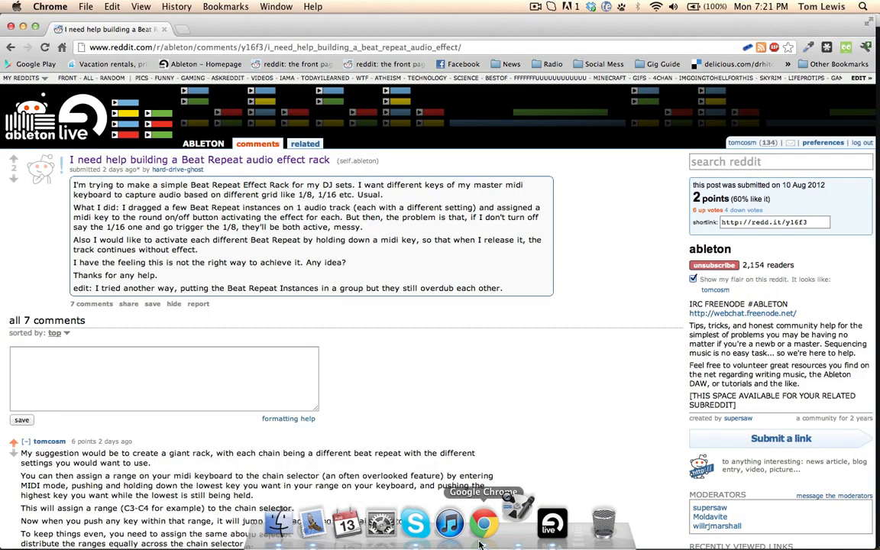
pyautogui.moveTo(417, 341)
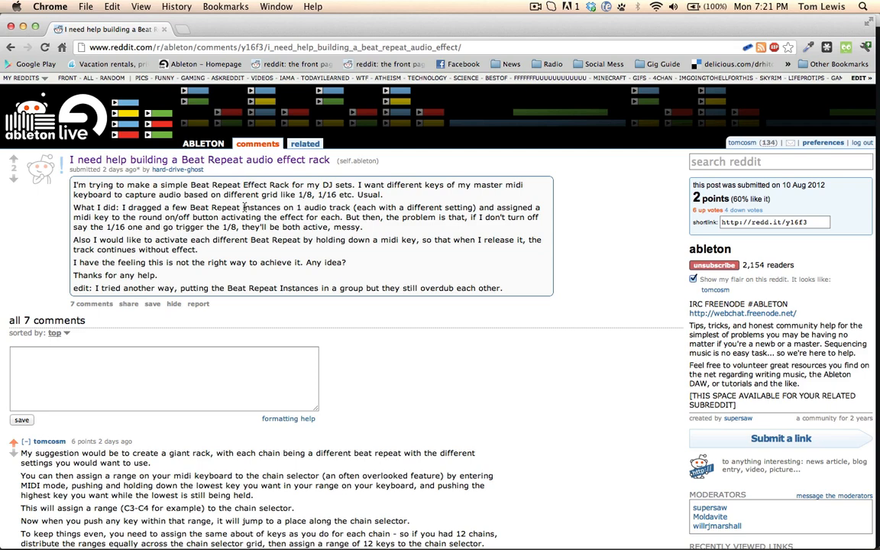
pyautogui.moveTo(193, 194); pyautogui.dragTo(383, 195)
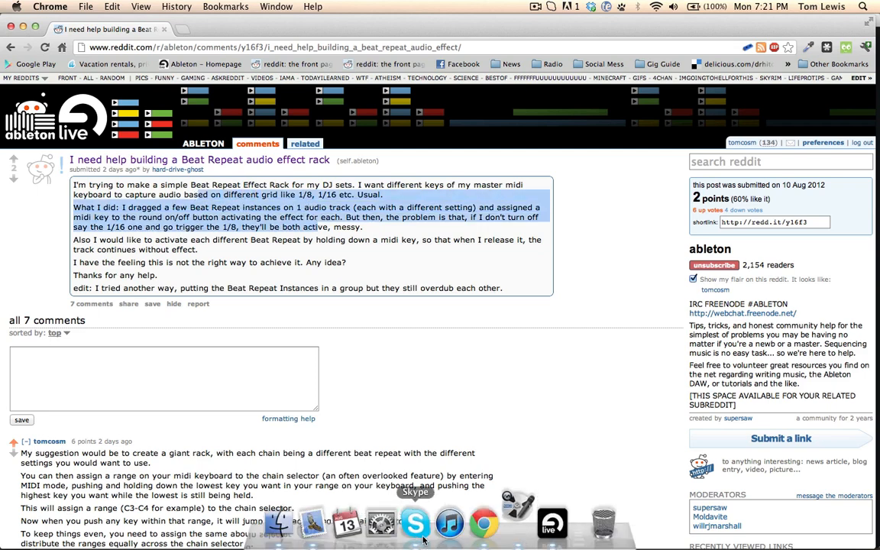
# Switch back to Live, audition the amen02 clip, and stop it with Clip Stop.
pyautogui.click(552, 523)
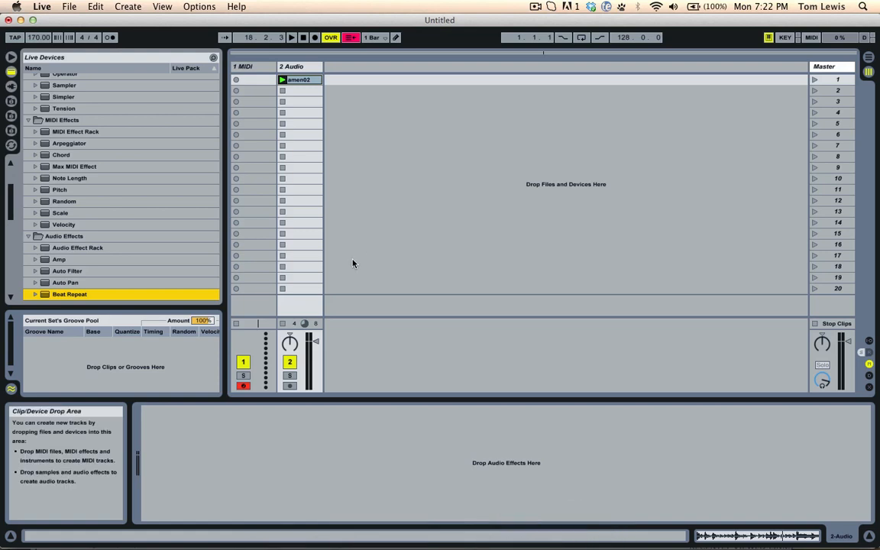
pyautogui.moveTo(339, 222)
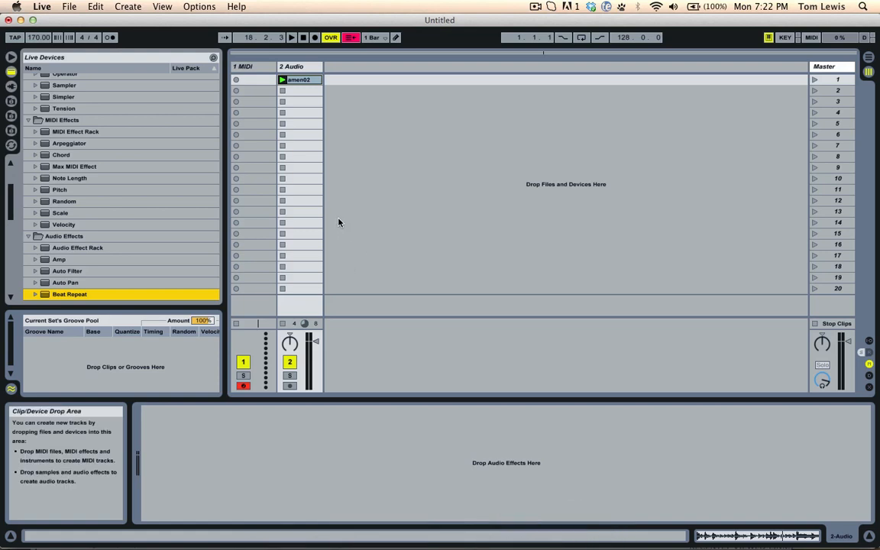
pyautogui.moveTo(339, 191)
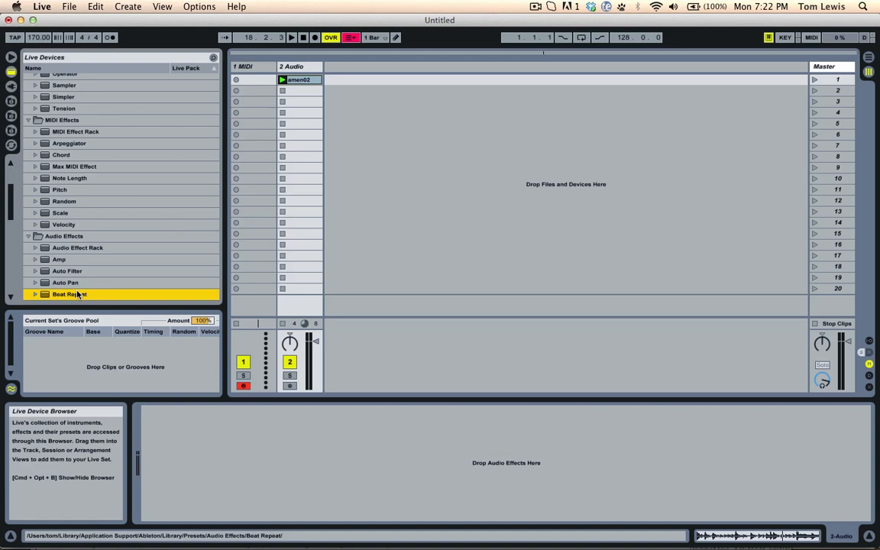
pyautogui.click(298, 79)
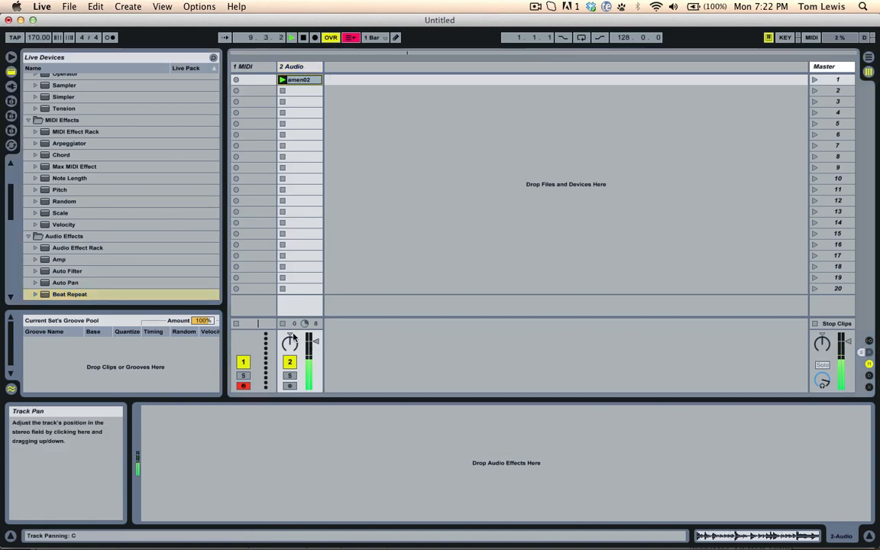
pyautogui.click(283, 323)
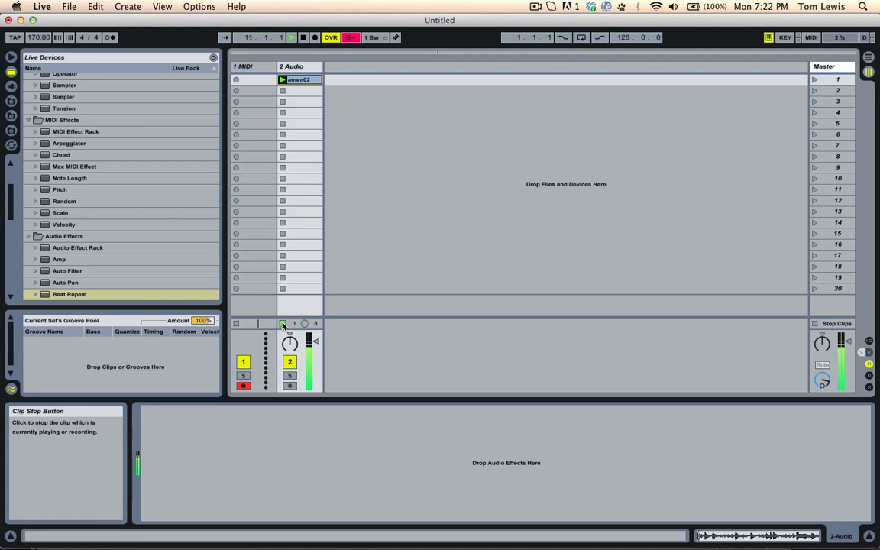
pyautogui.click(70, 294)
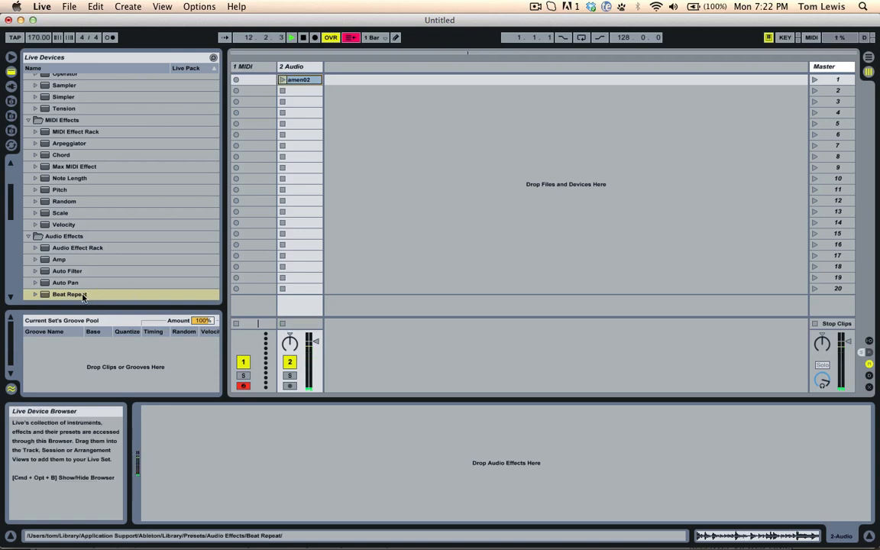
# Load Beat Repeat onto the amen02 track, switch it to Ins mode, and relaunch amen02.
pyautogui.doubleClick(69, 294)
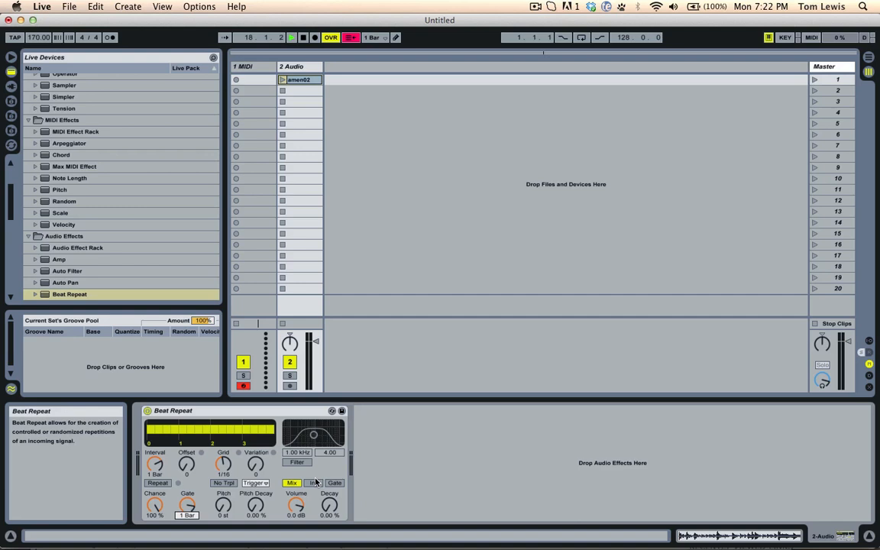
pyautogui.click(313, 482)
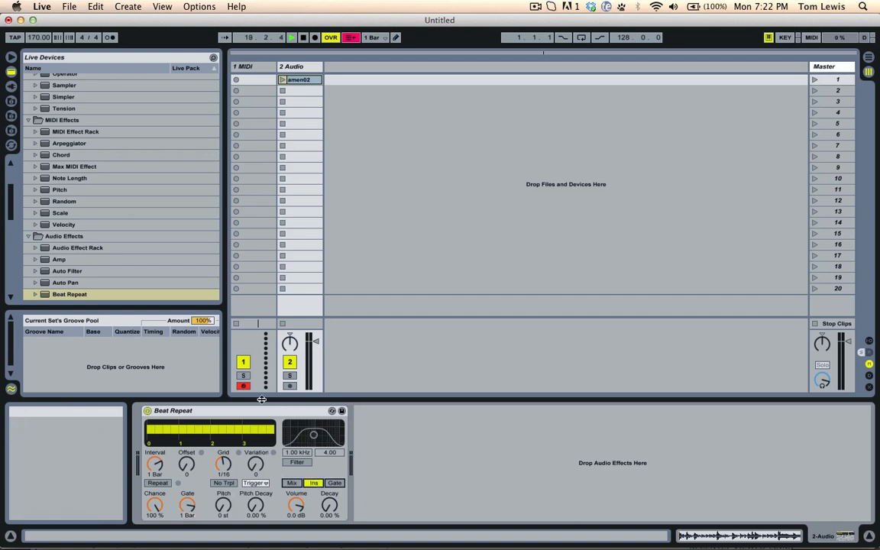
pyautogui.moveTo(311, 460)
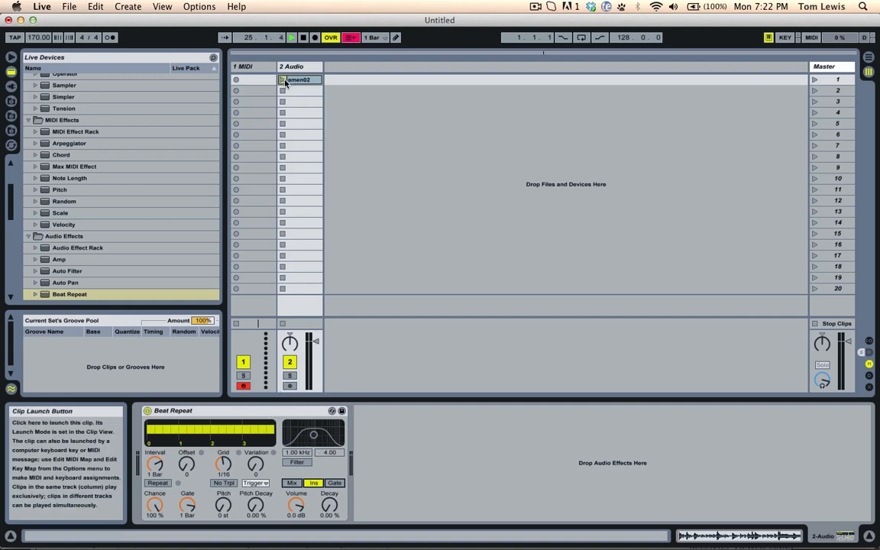
pyautogui.click(284, 79)
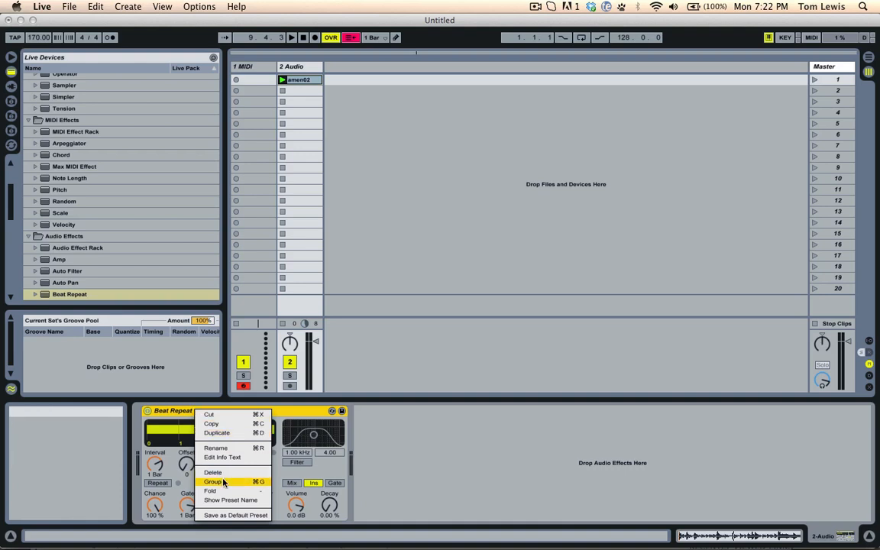
# Group the Beat Repeat device into an Audio Effect Rack.
pyautogui.click(214, 481)
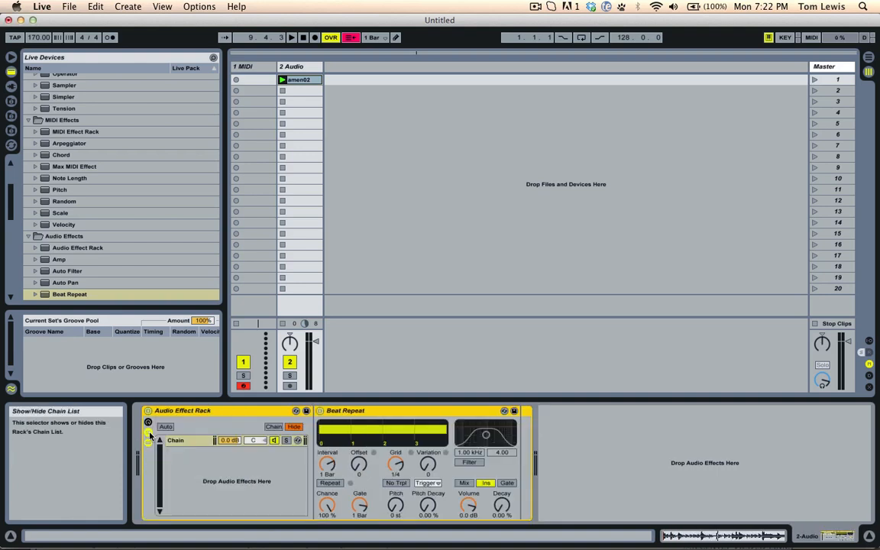
pyautogui.moveTo(395, 464)
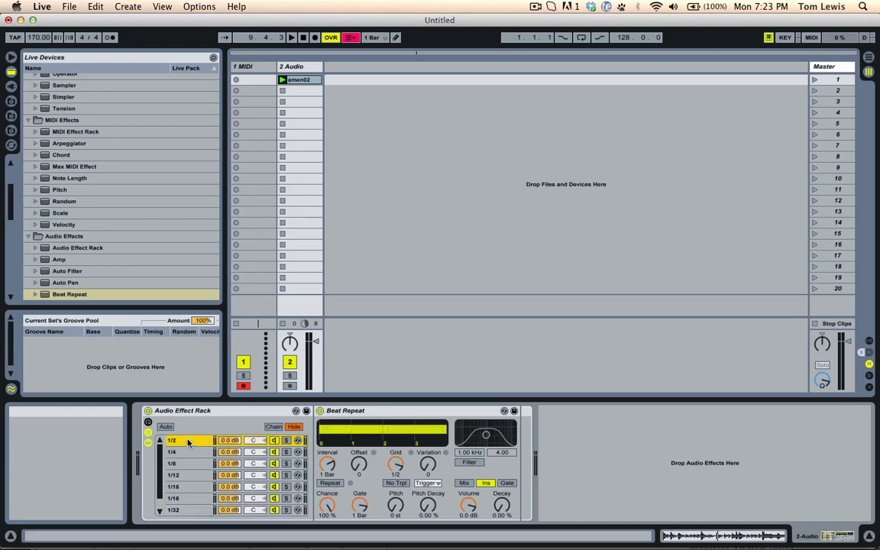
# Select the 1/64 chain, play and stop amen02, then select the 1/12 chain.
pyautogui.click(183, 463)
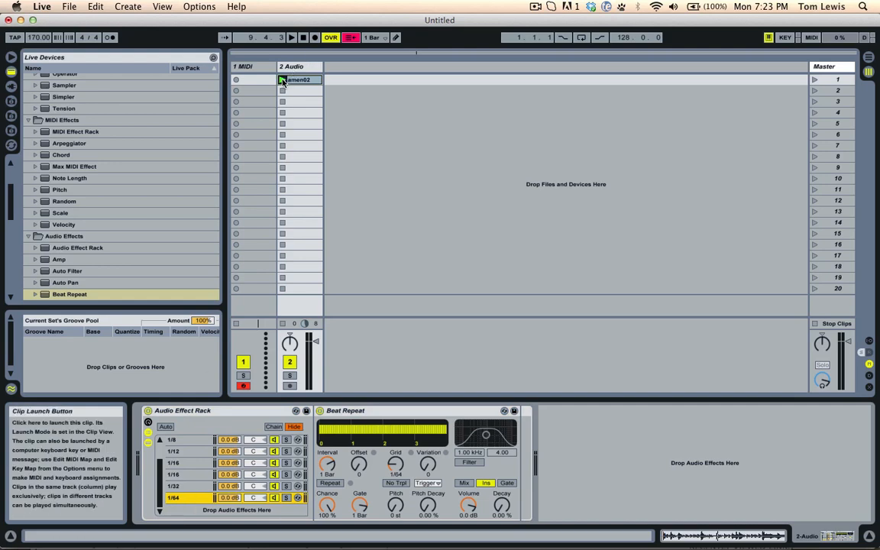
pyautogui.click(291, 37)
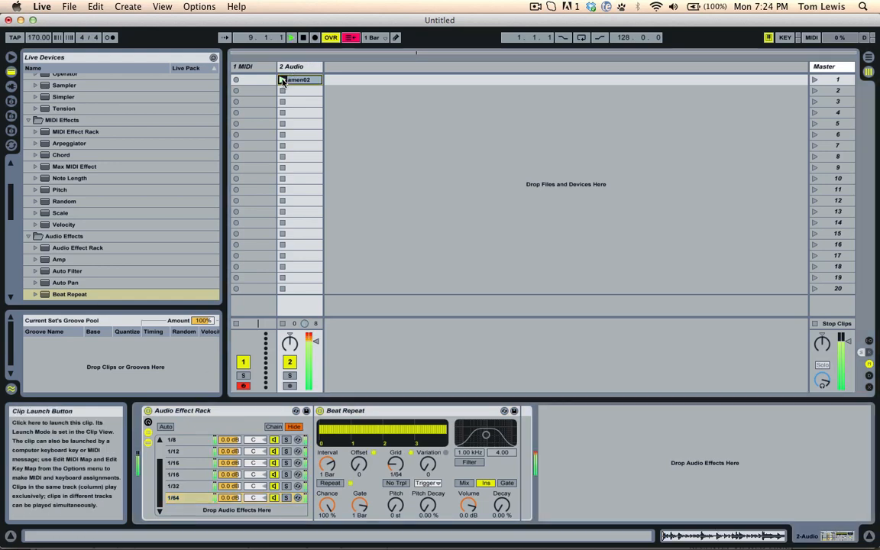
pyautogui.click(282, 79)
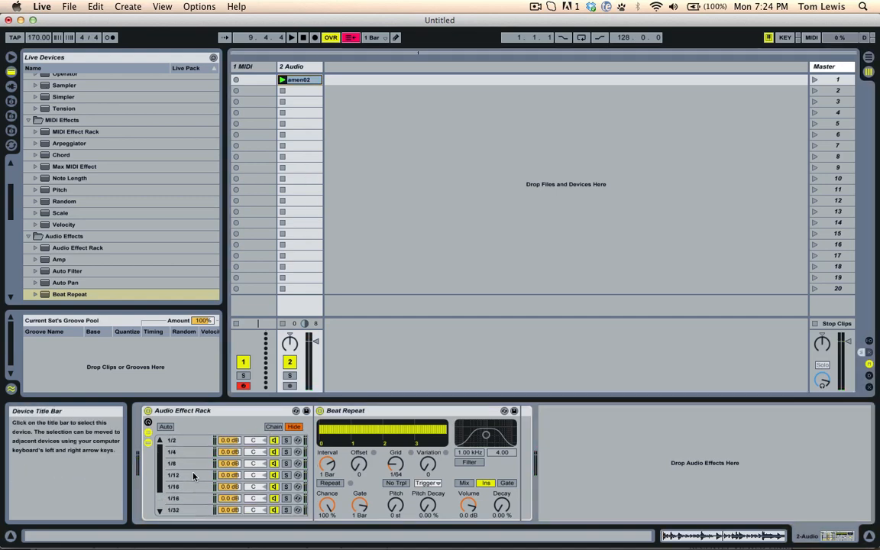
pyautogui.click(176, 464)
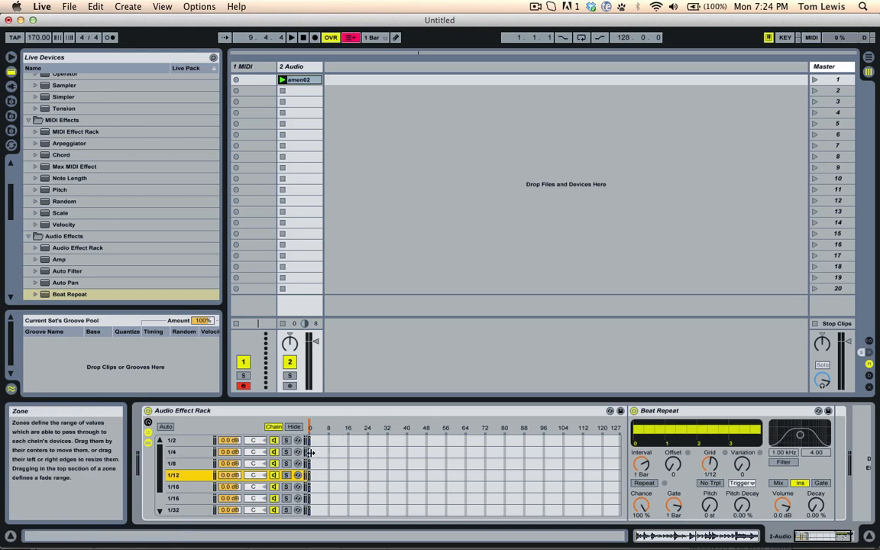
# Shrink the 1/4 chain's chain-select zone to end near 46 and test the selector.
pyautogui.click(172, 451)
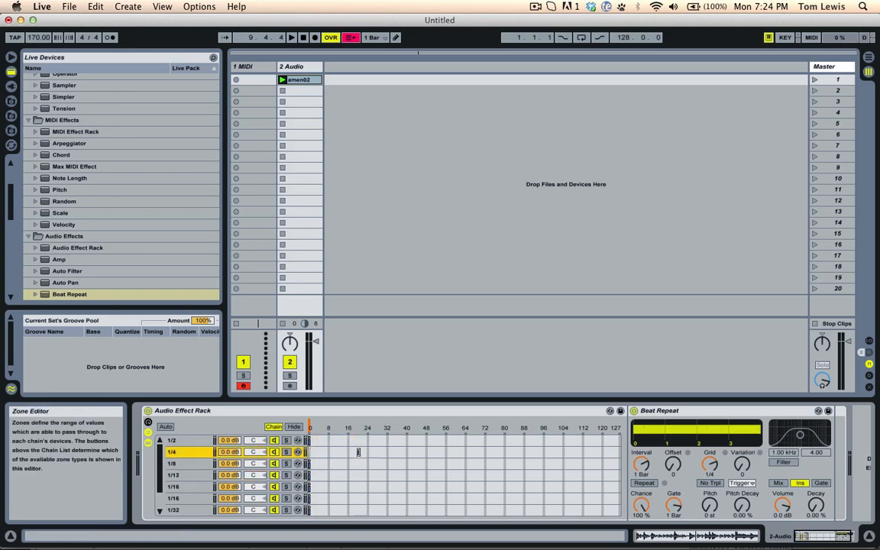
pyautogui.moveTo(357, 451); pyautogui.dragTo(450, 451)
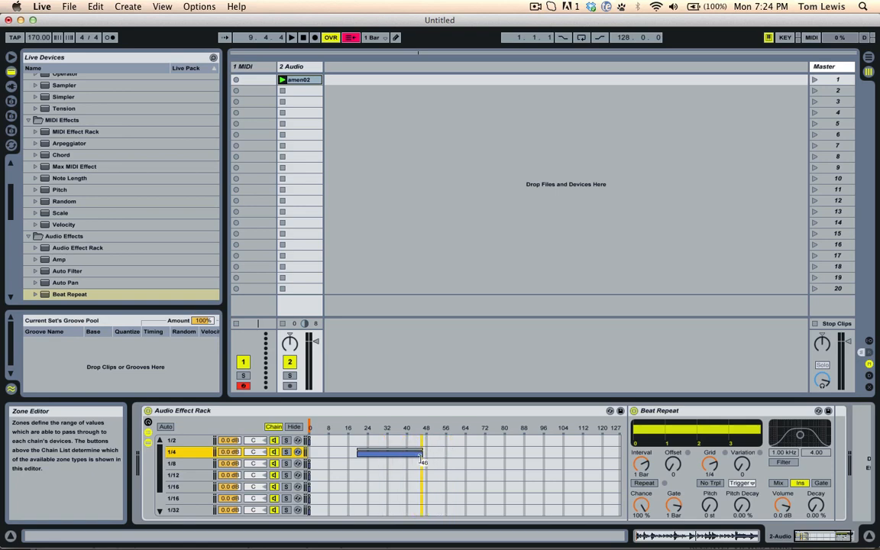
pyautogui.click(309, 428)
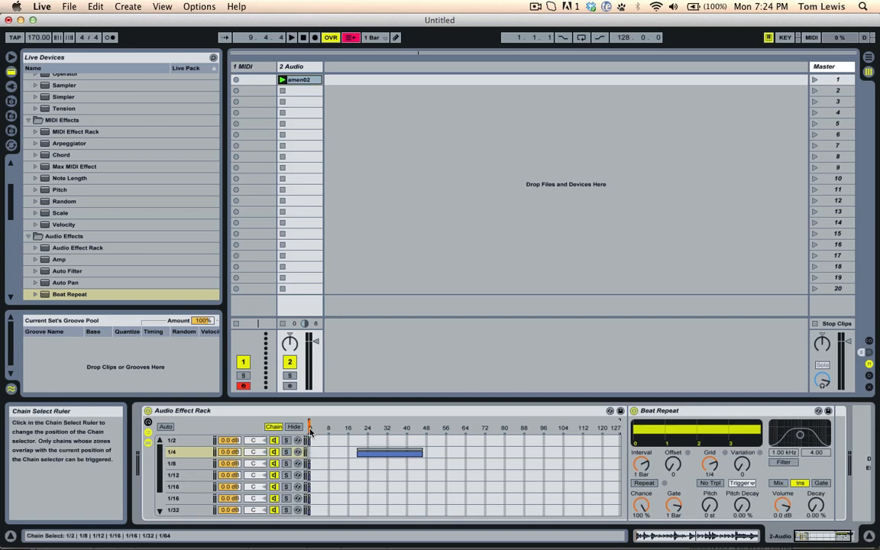
pyautogui.click(291, 37)
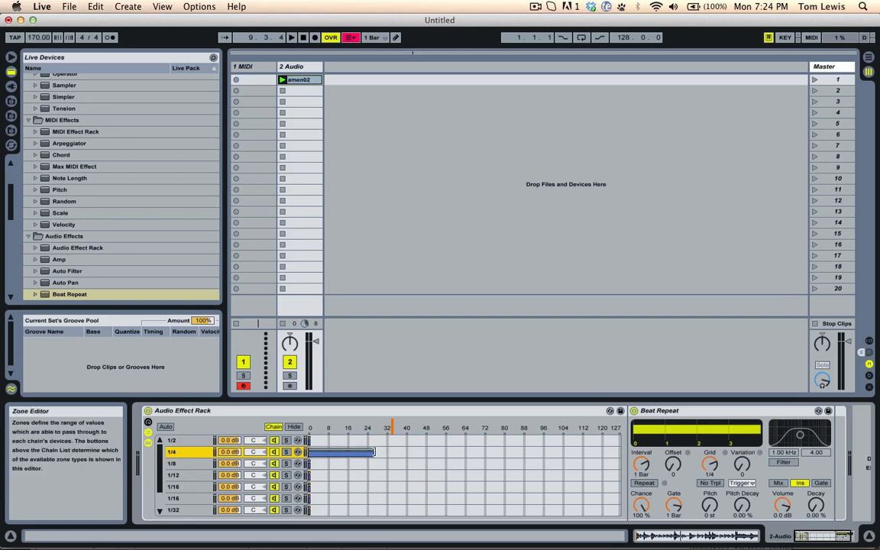
pyautogui.click(172, 439)
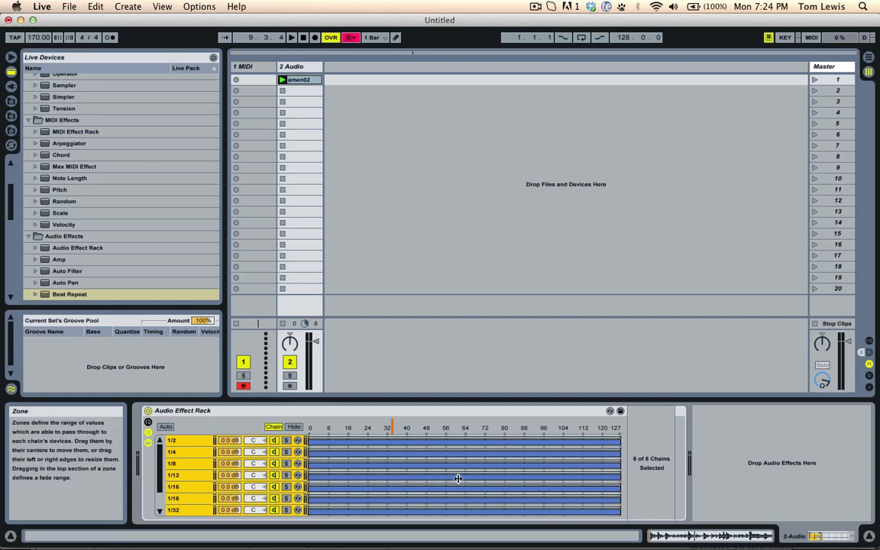
# Distribute chain ranges equally, then test selector positions in the 1/2, 1/12 and 1/8 zones.
pyautogui.rightClick(458, 477)
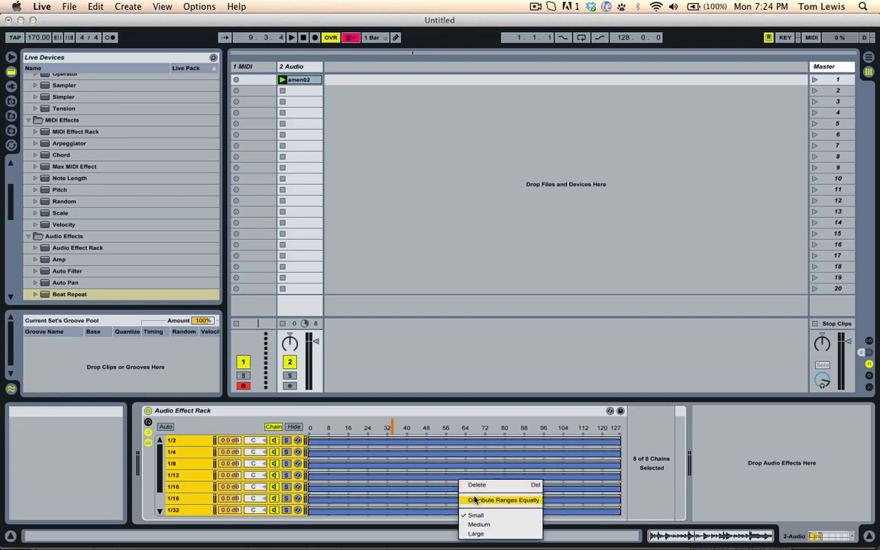
pyautogui.click(502, 499)
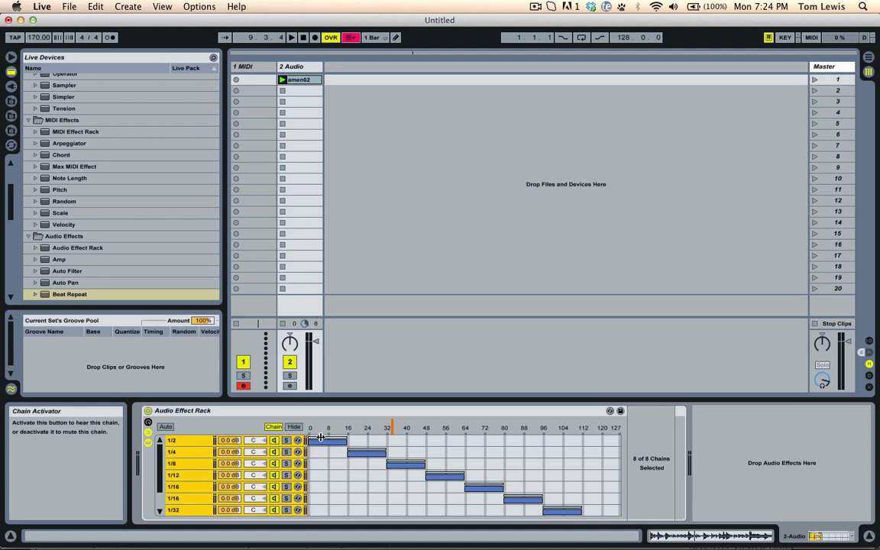
pyautogui.click(389, 427)
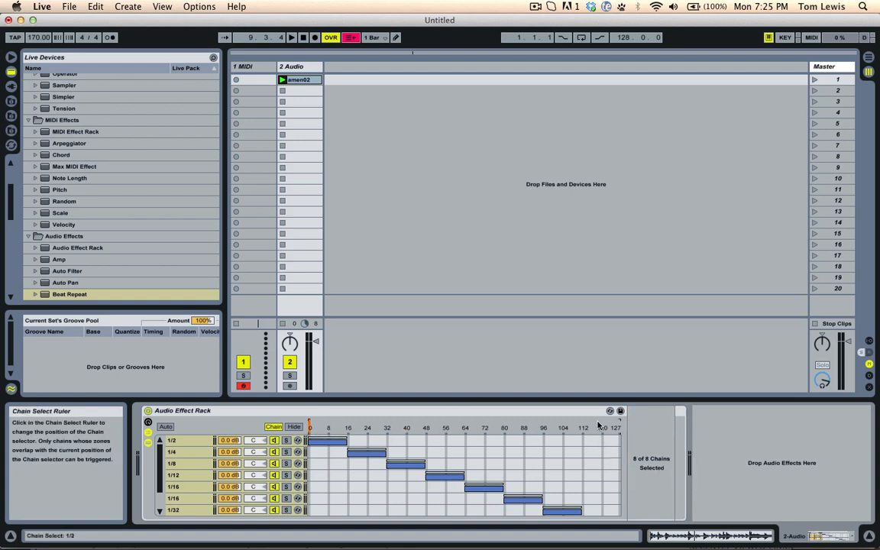
pyautogui.click(431, 426)
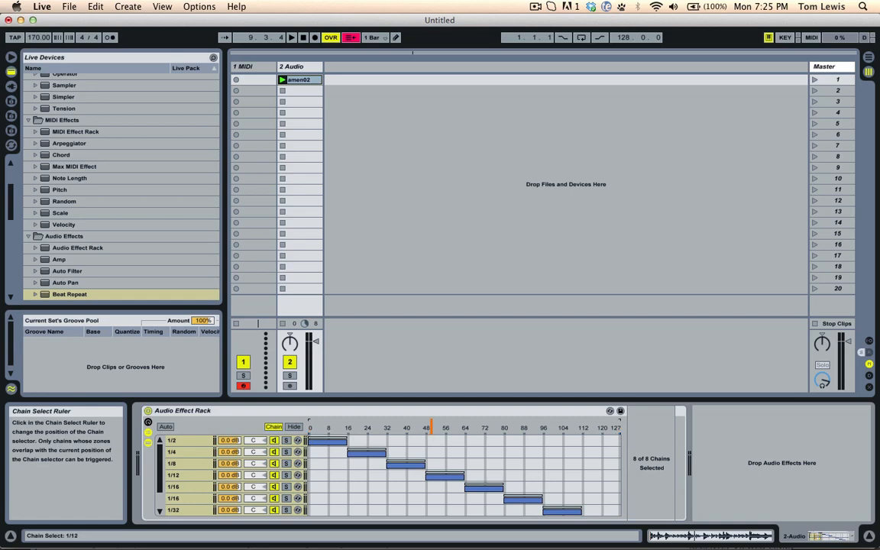
pyautogui.click(411, 426)
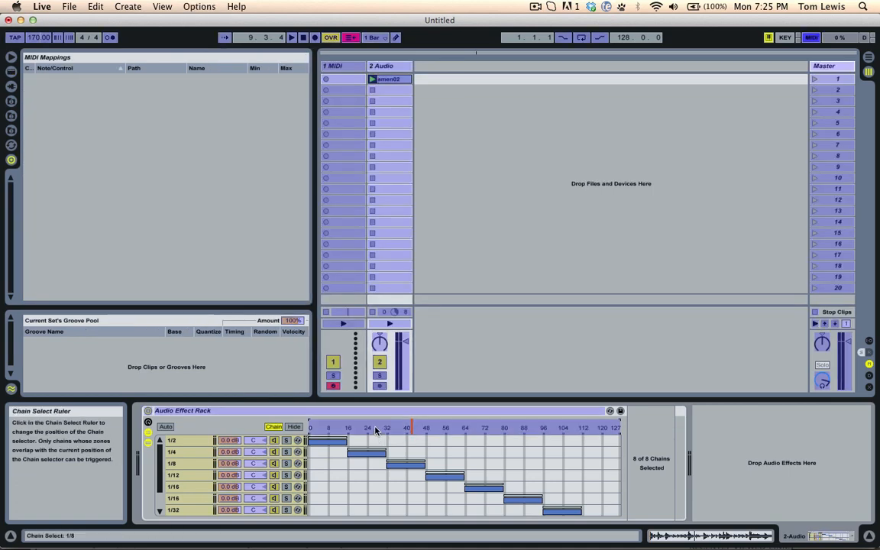
pyautogui.moveTo(340, 422)
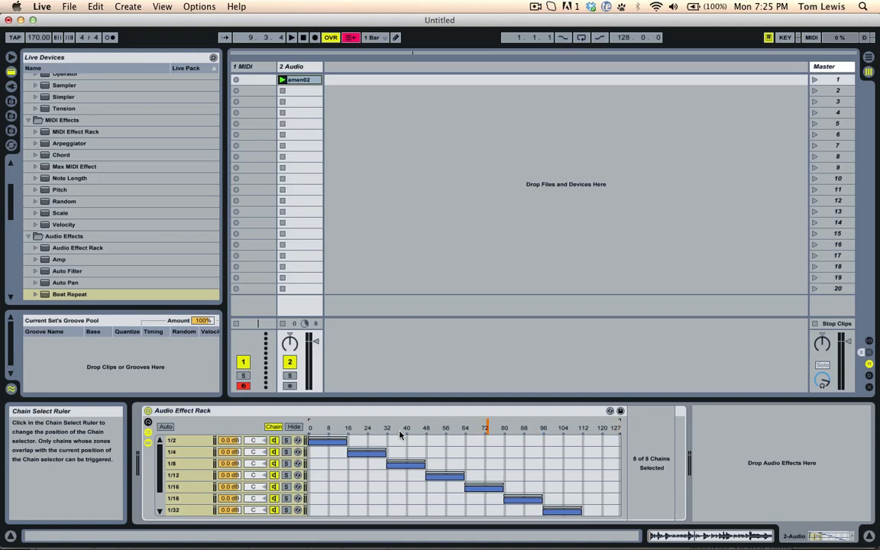
# Choose the rack's chain selector as the MIDI mapping target.
pyautogui.click(810, 36)
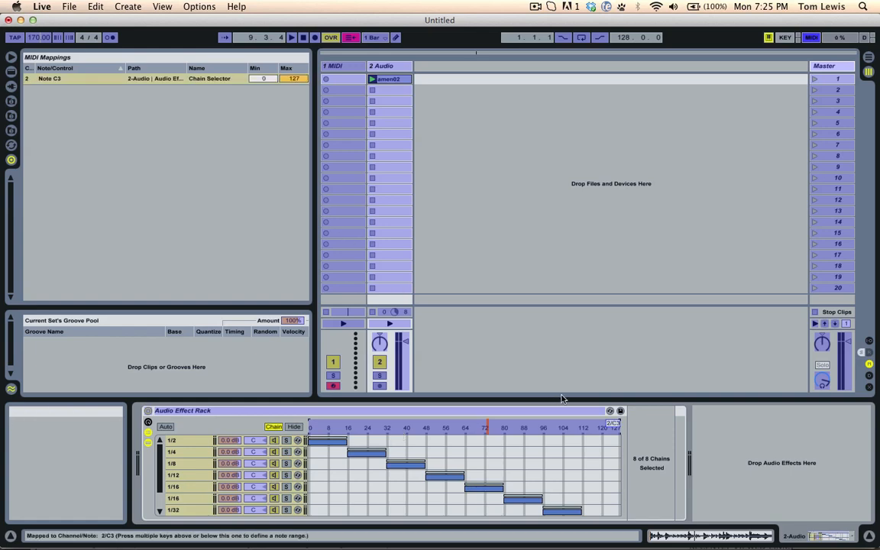
pyautogui.moveTo(613, 426)
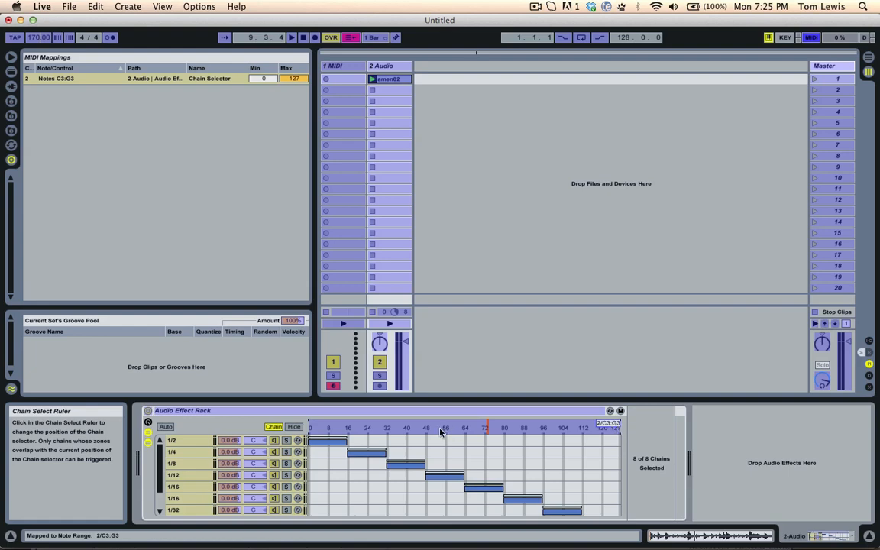
pyautogui.moveTo(290, 507)
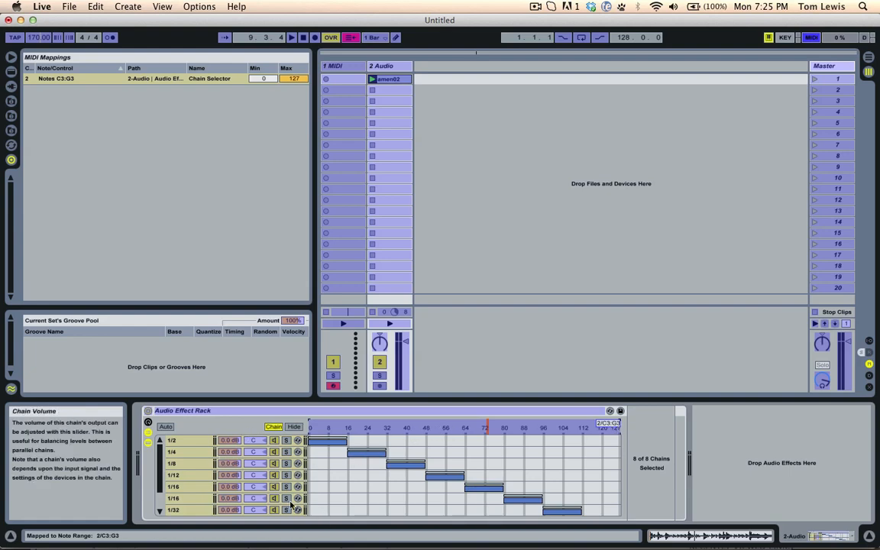
pyautogui.moveTo(350, 428)
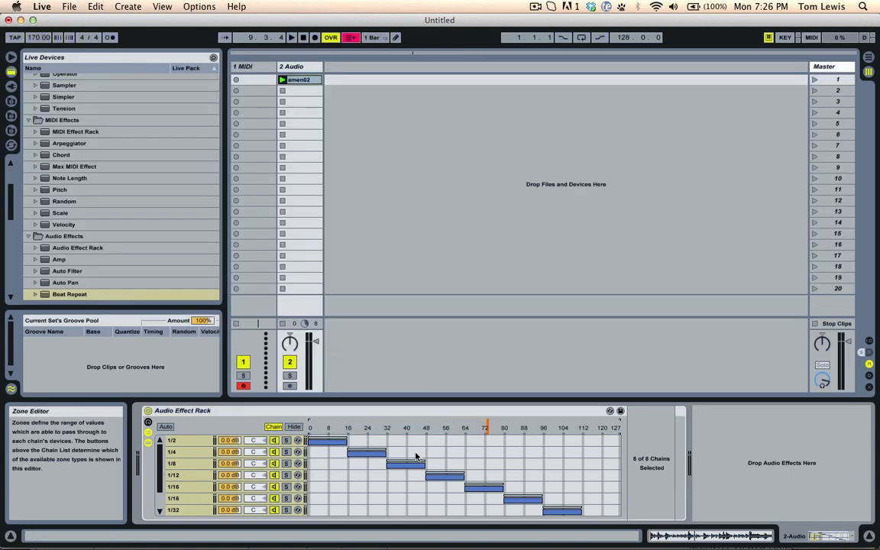
pyautogui.moveTo(403, 459)
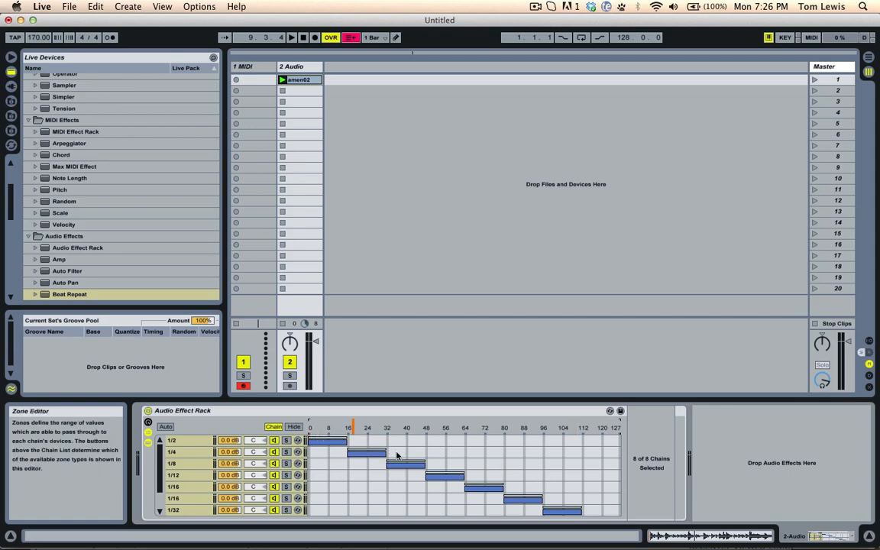
pyautogui.click(811, 37)
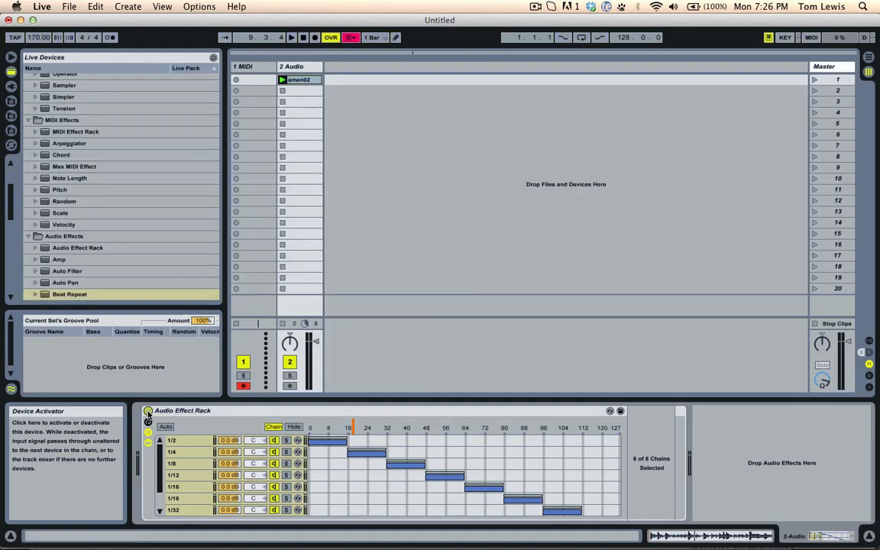
# Launch amen02 to audition the key-mapped Beat Repeat chains.
pyautogui.click(148, 413)
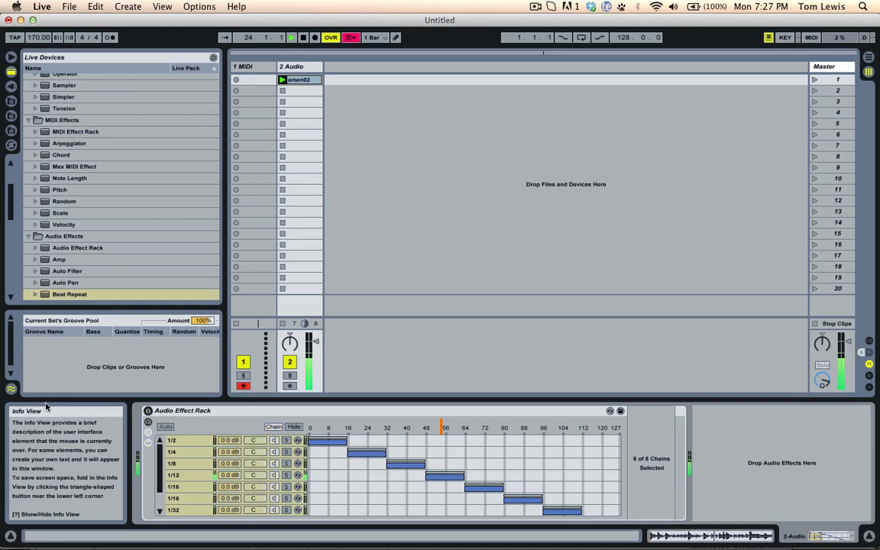
# Set the 1/12 chain's Beat Repeat Pitch Decay to 100%, then select the 1/4 chain.
pyautogui.click(172, 475)
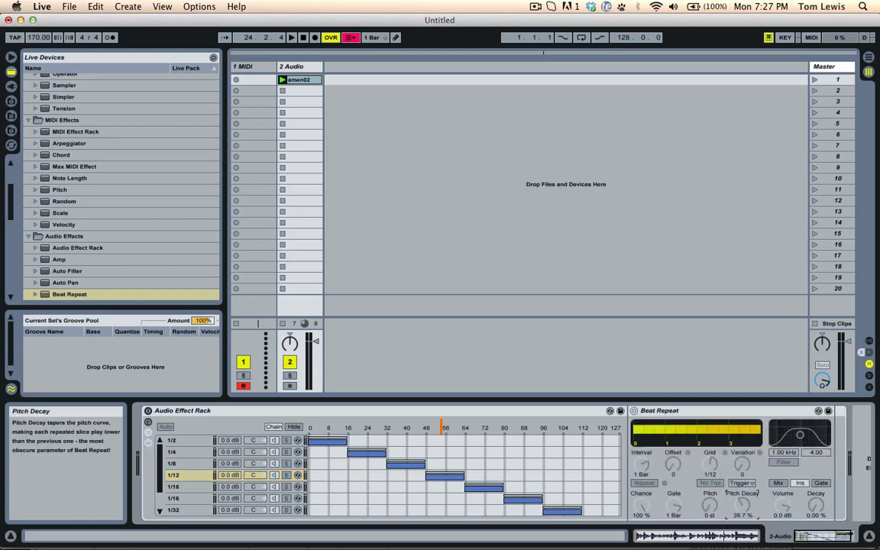
pyautogui.moveTo(740, 504); pyautogui.dragTo(741, 458)
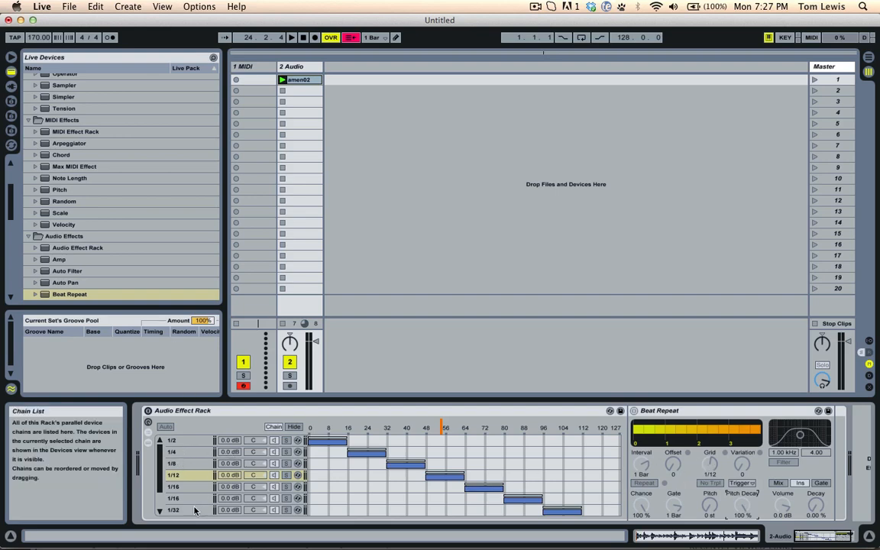
pyautogui.click(171, 451)
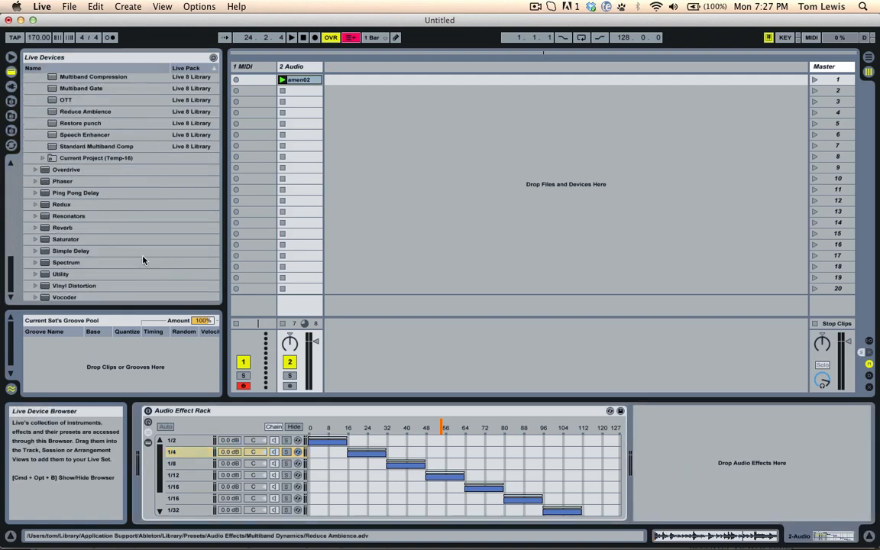
# Insert a Ping Pong Delay after Beat Repeat in the 1/4 chain.
pyautogui.click(76, 188)
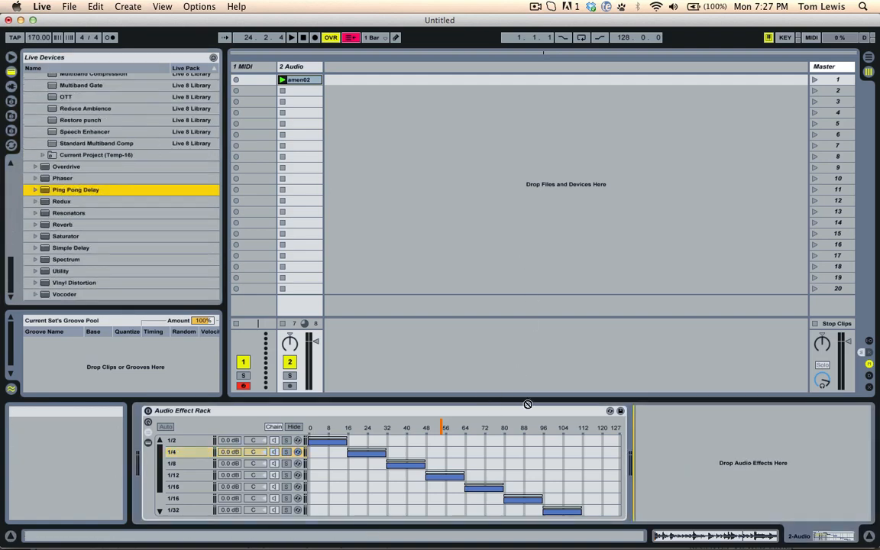
pyautogui.click(172, 451)
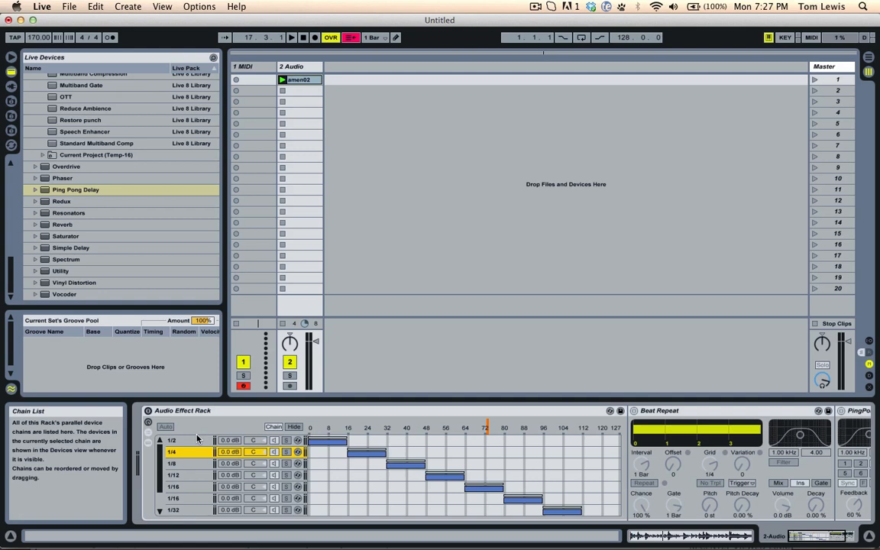
pyautogui.moveTo(371, 428)
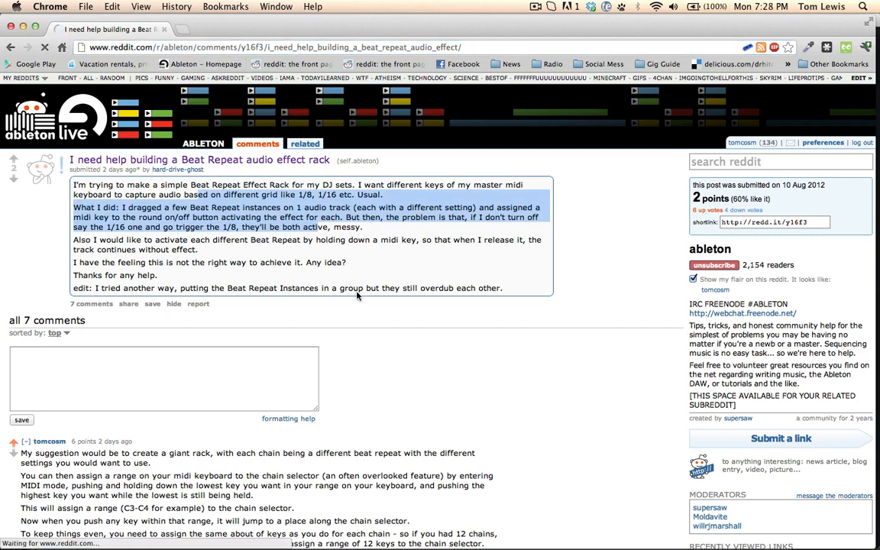
# Go back from the Beat Repeat help thread to the r/ableton listing.
pyautogui.click(203, 143)
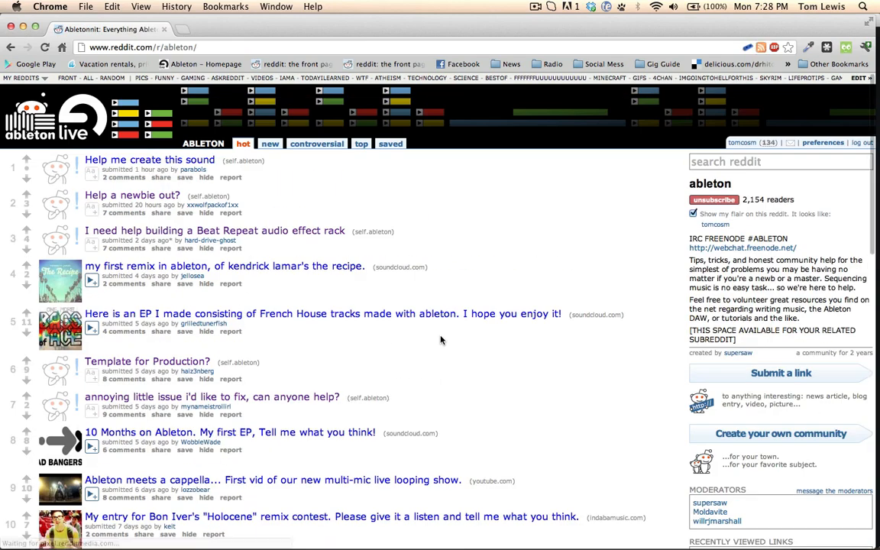
pyautogui.moveTo(43, 208)
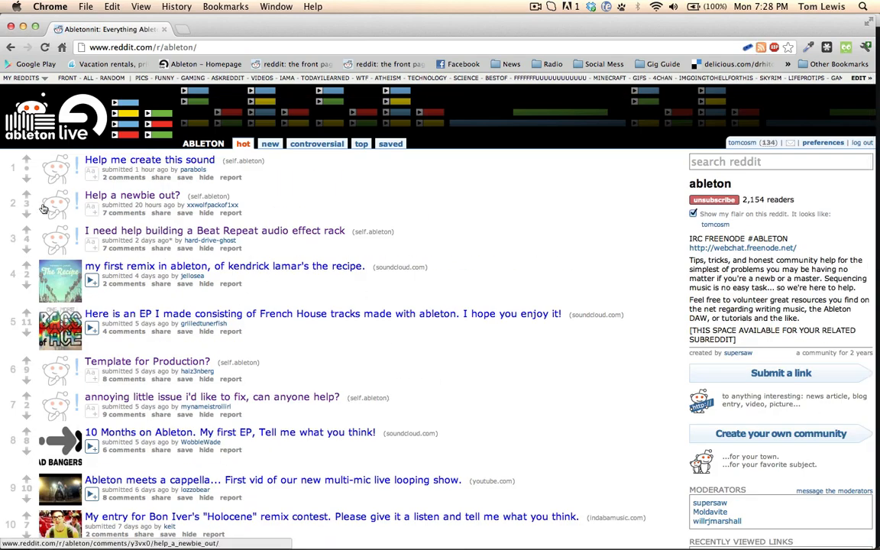
pyautogui.moveTo(241, 214)
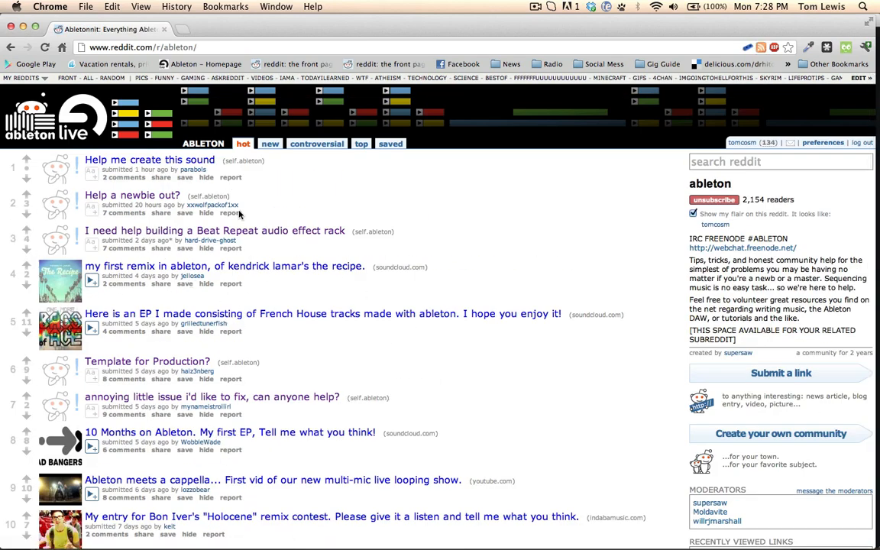
pyautogui.moveTo(410, 424)
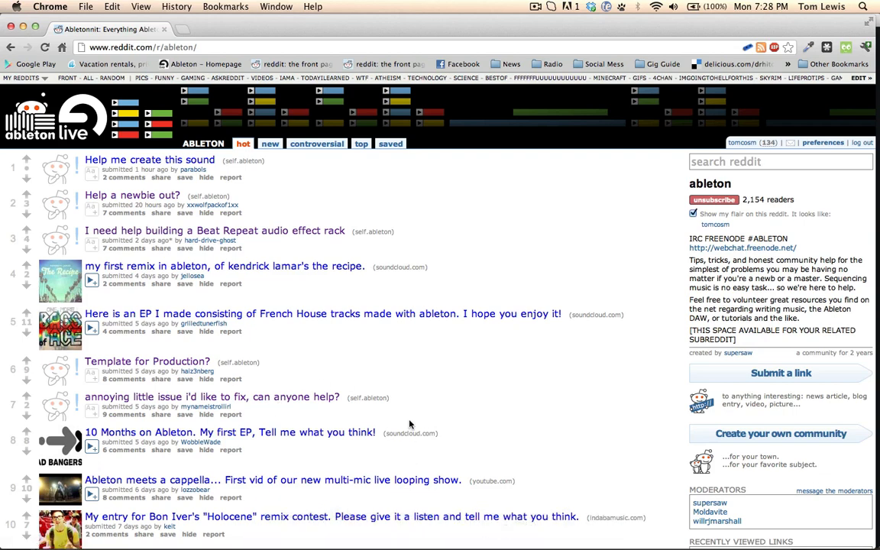